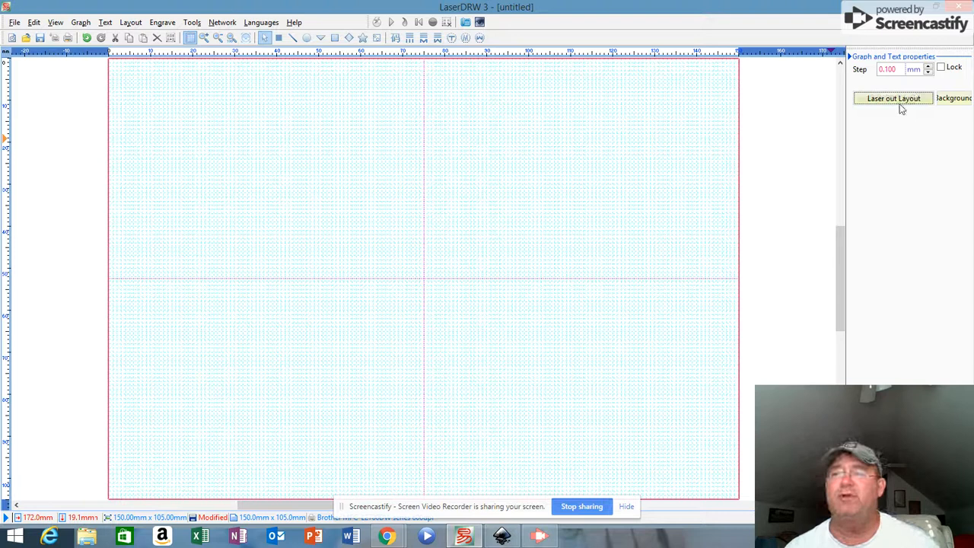
- Resize the LaserDRW drawing workspace to 86 × 90 mm via Laser out Layout
click(893, 97)
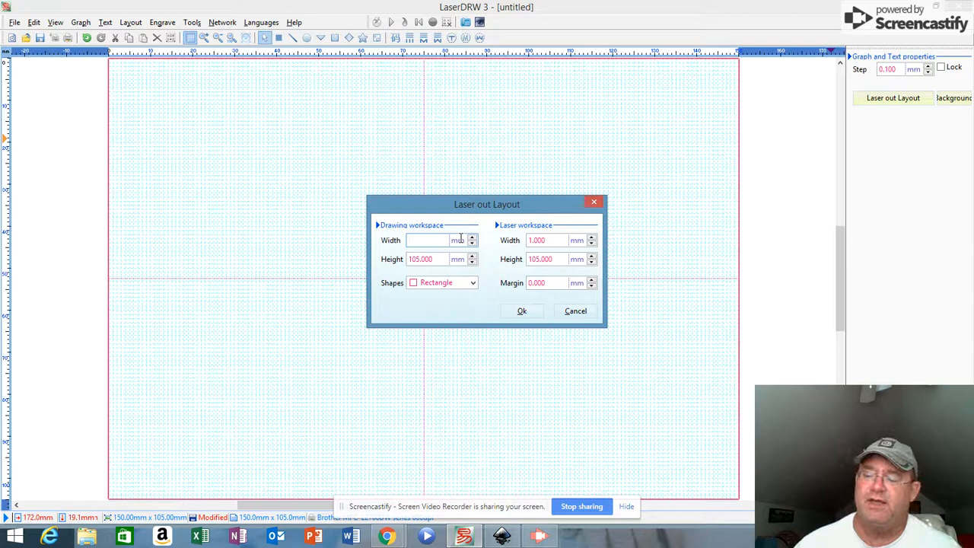
click(522, 311)
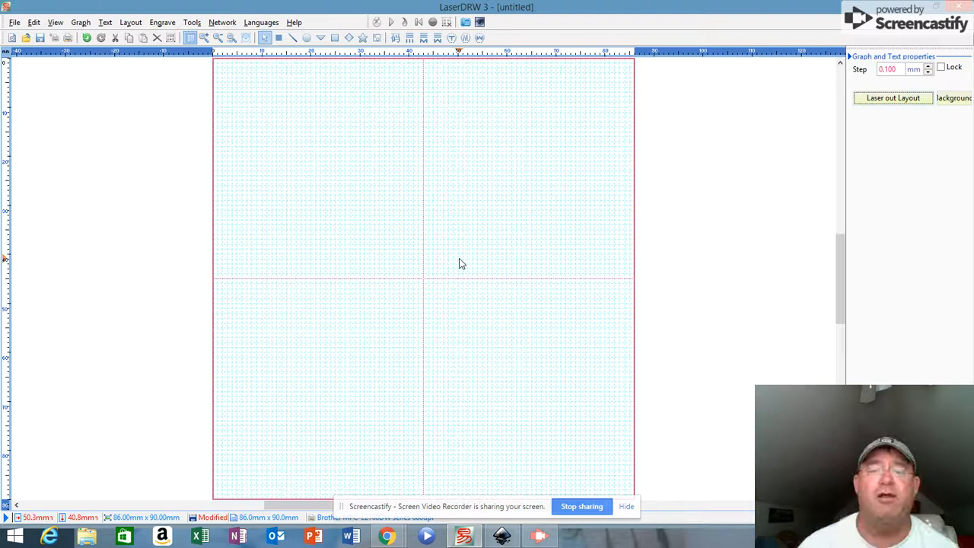
- Draw a rectangle and size it to 89.9 mm tall by 85.9 mm wide
drag(321, 125, 440, 275)
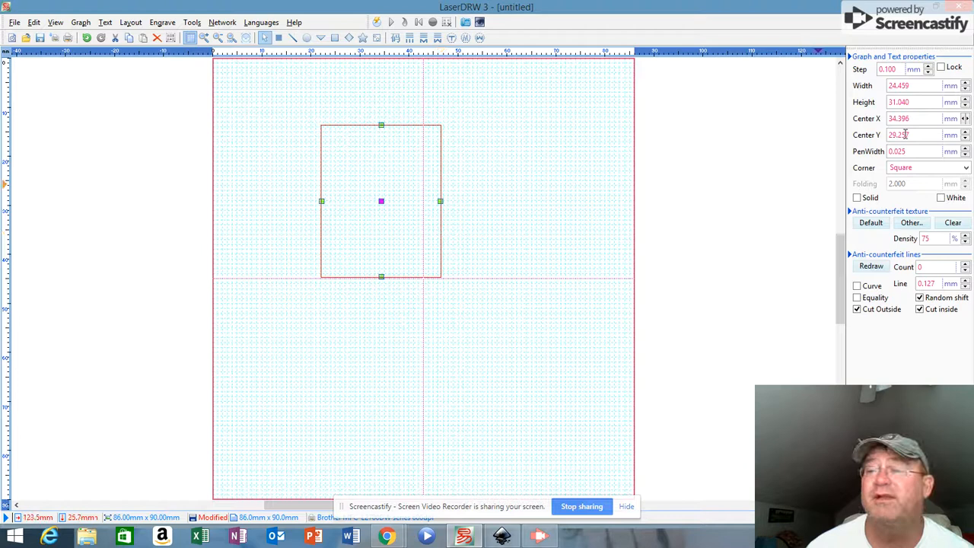
text(89.9)
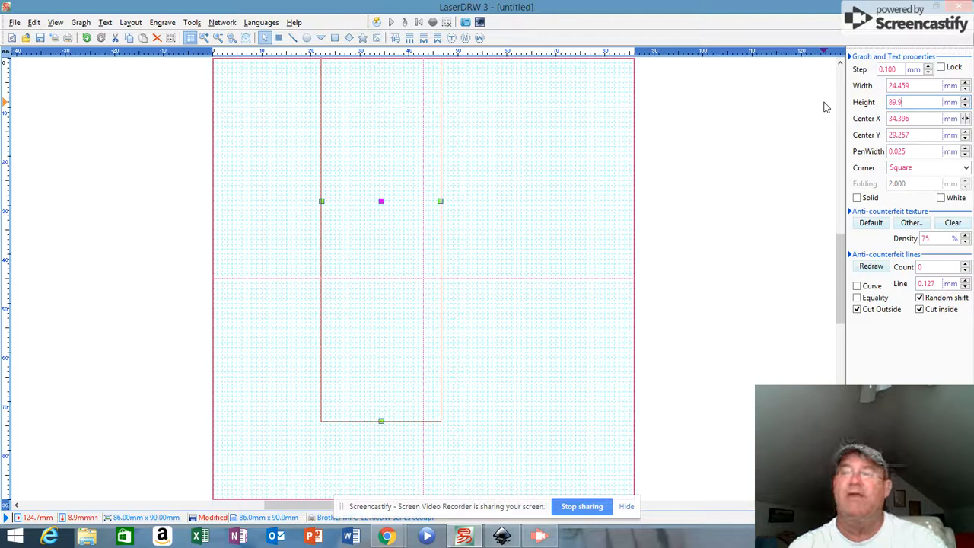
text(85.900)
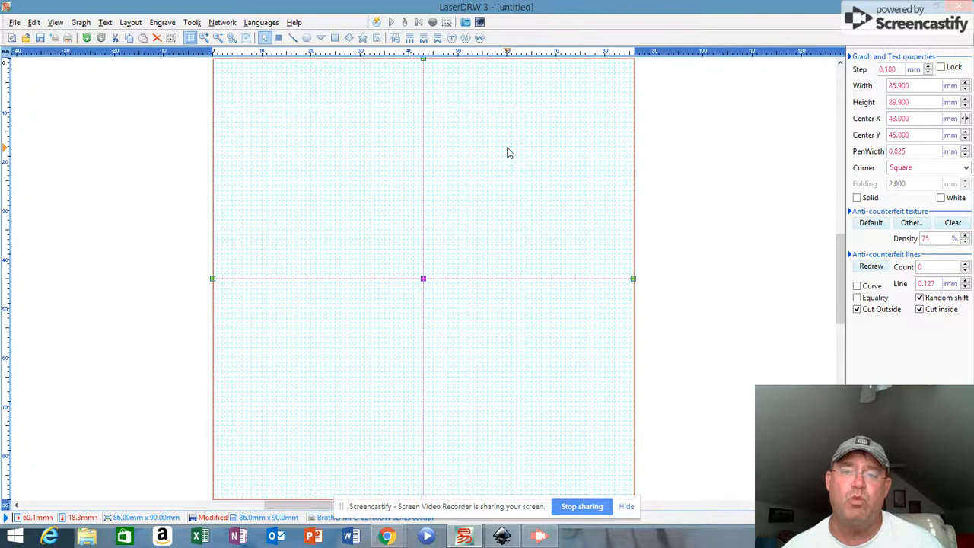
- Open the engraving window from the toolbar above the drawing area
click(376, 21)
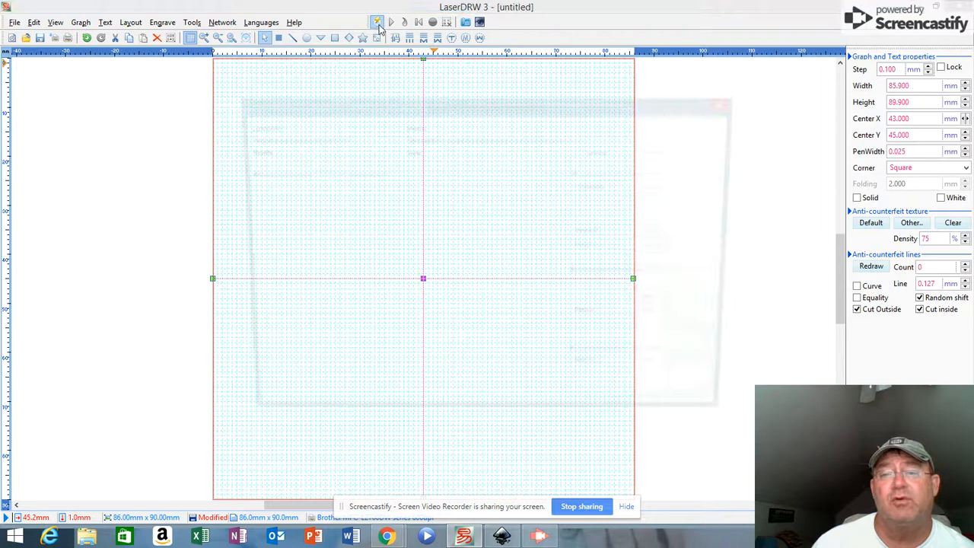
click(377, 21)
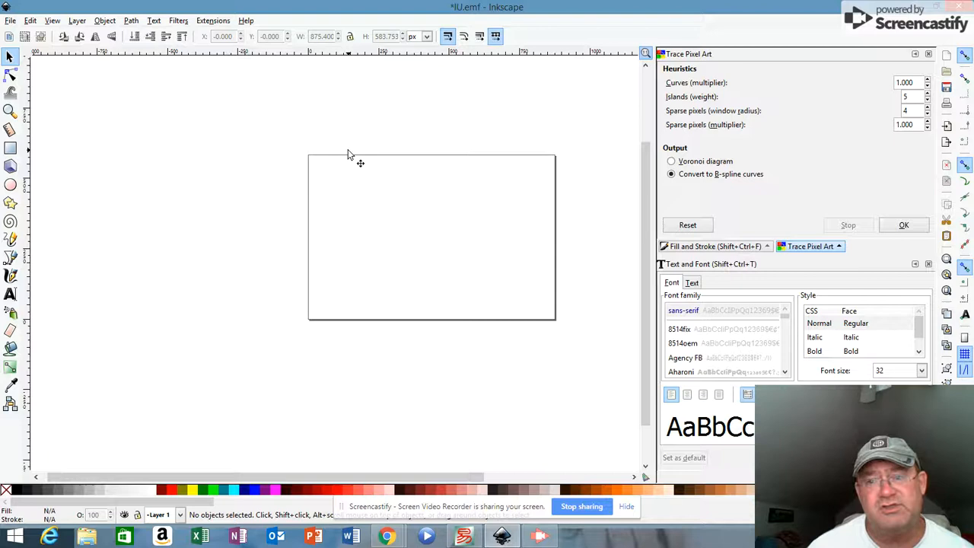
- Open Path > Trace Bitmap in Inkscape, then switch to Chrome's building photo
click(131, 20)
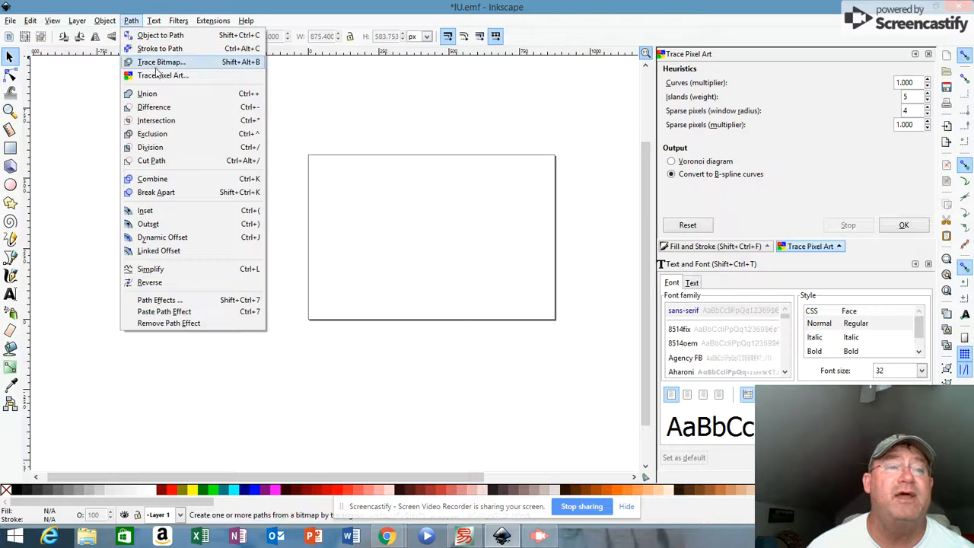
click(161, 62)
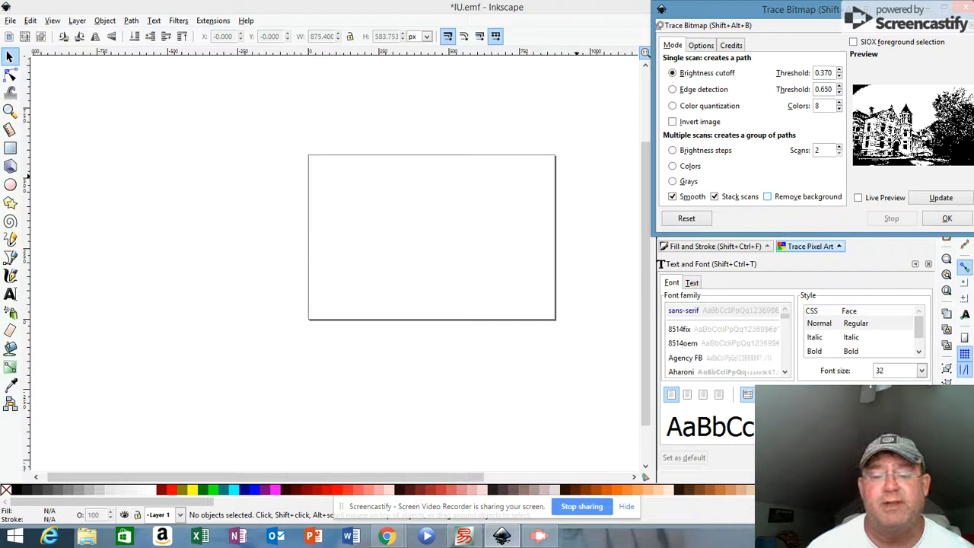
click(321, 468)
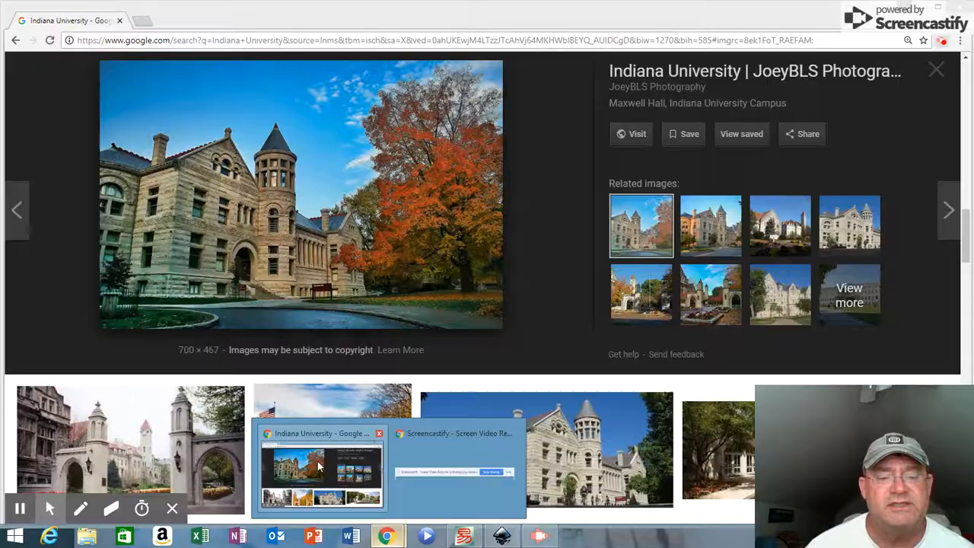
- Copy the Maxwell Hall photo from Google Images and paste it into Inkscape
right_click(339, 232)
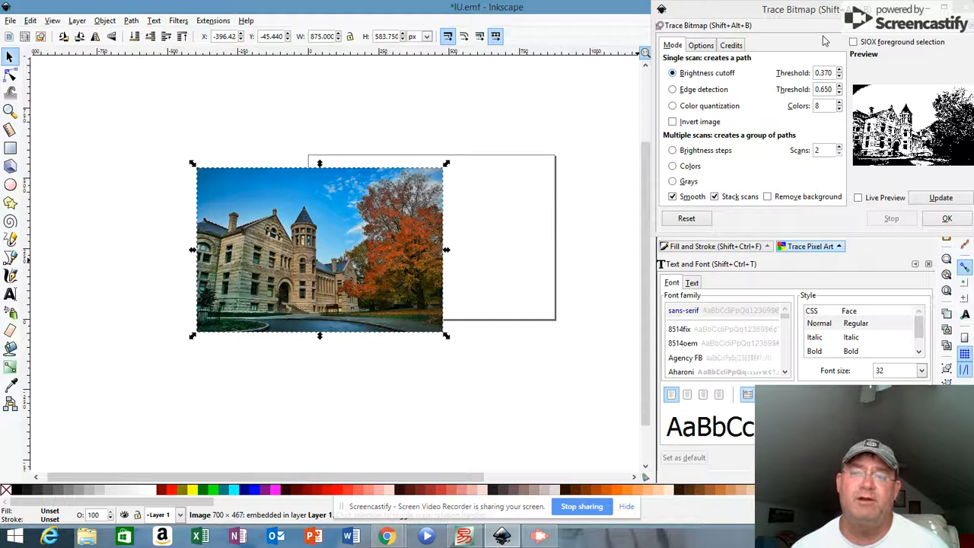
- Trace the photo with brightness cutoff 0.360 and background removal enabled
click(672, 89)
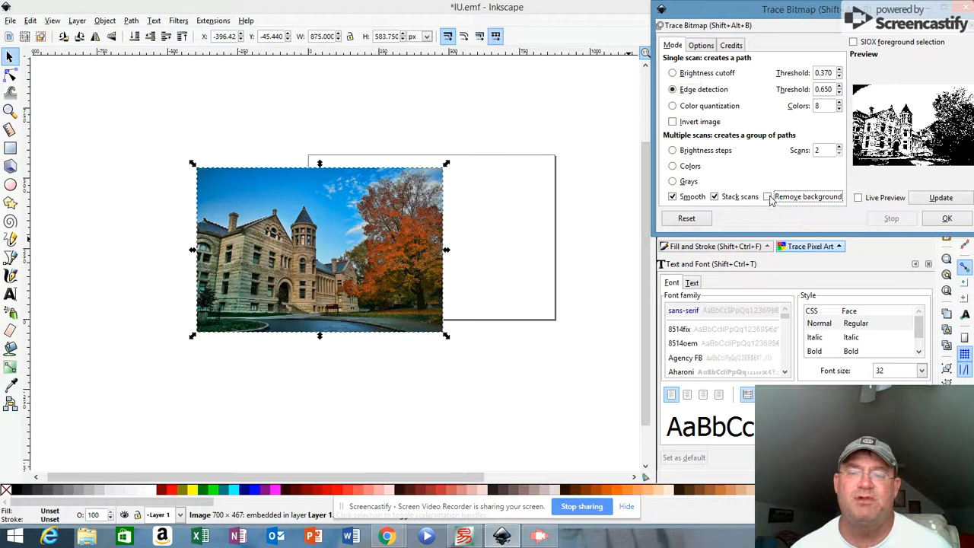
click(767, 196)
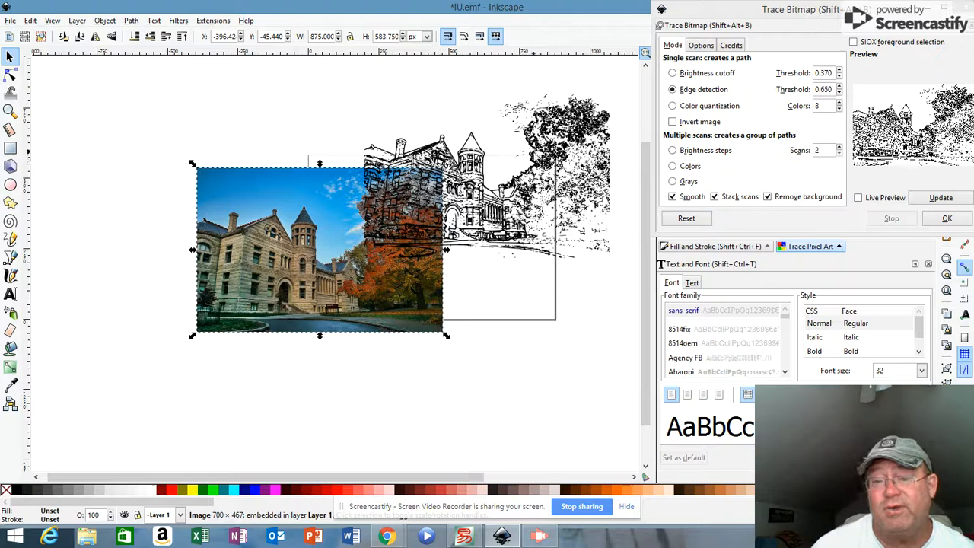
click(672, 72)
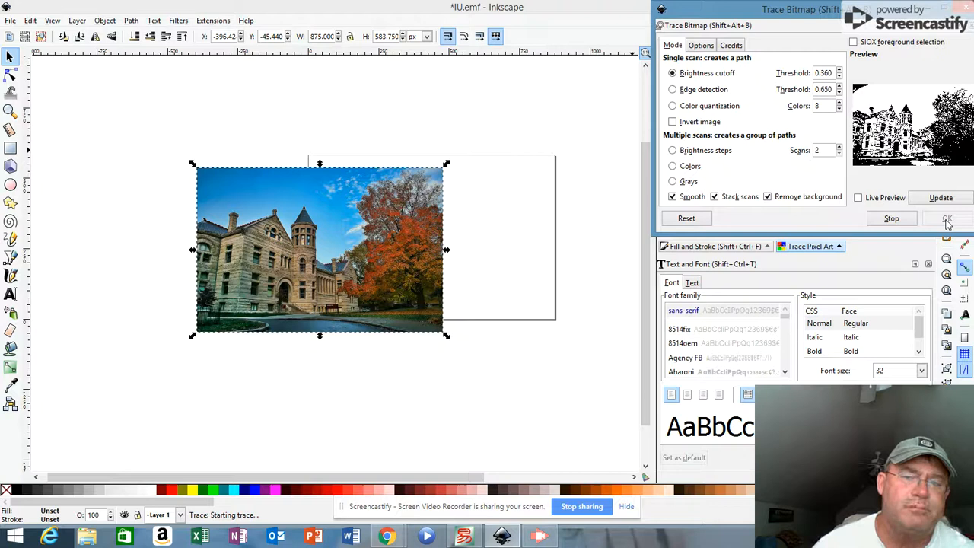
click(947, 218)
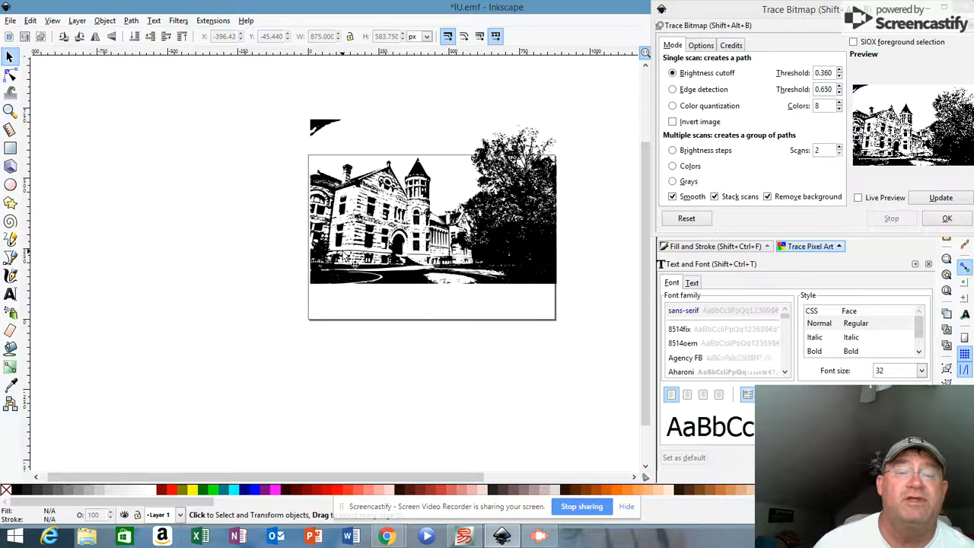
- Select the traced drawing and resize the page to fit it
click(10, 21)
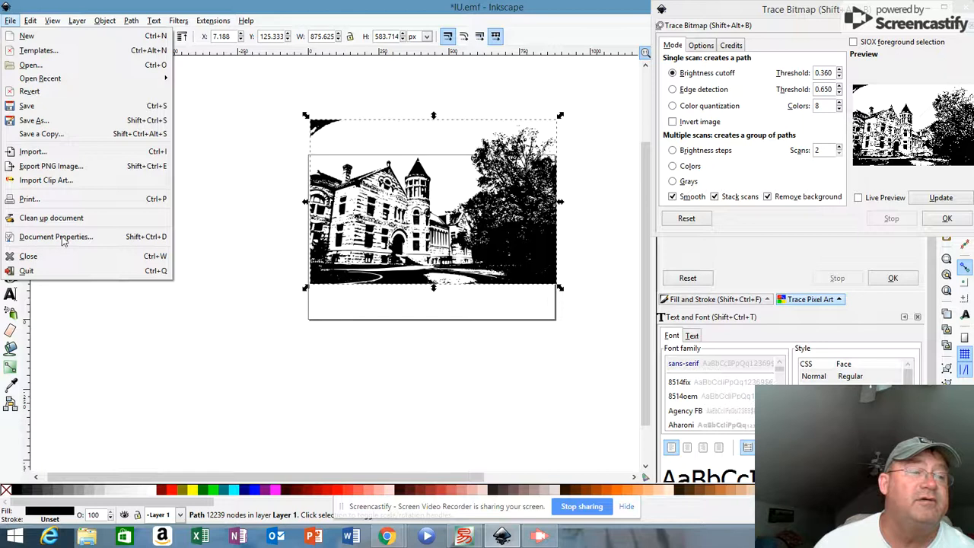
click(55, 237)
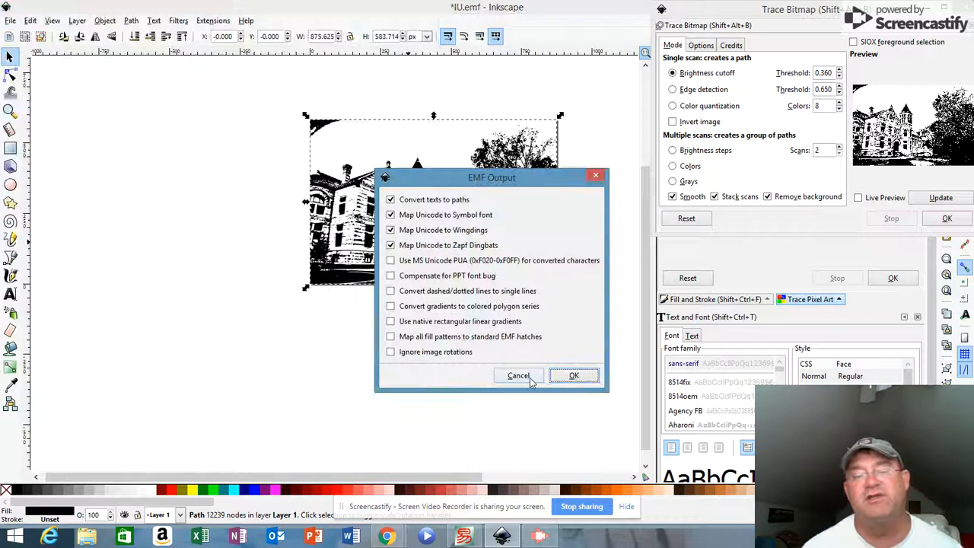
- Confirm the EMF output options to save IU.emf
click(573, 375)
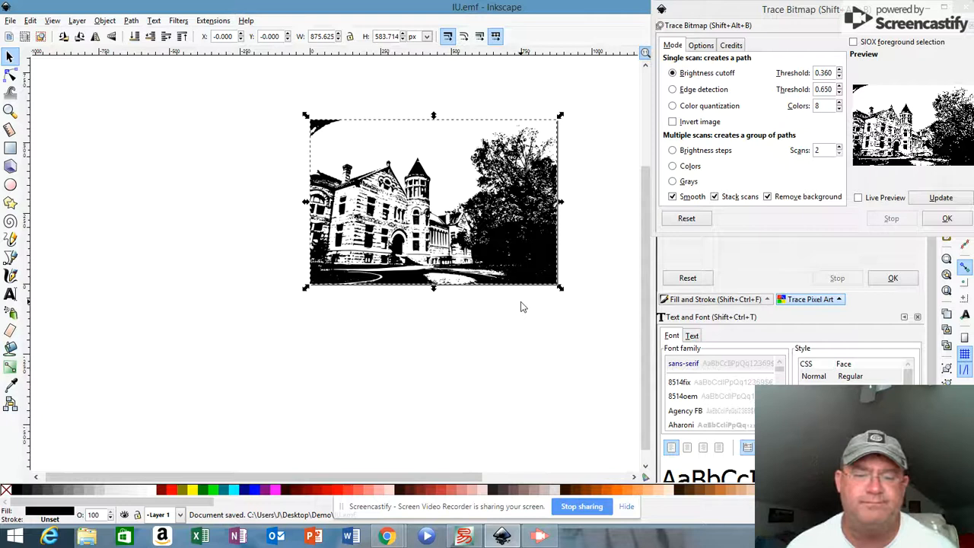
click(464, 536)
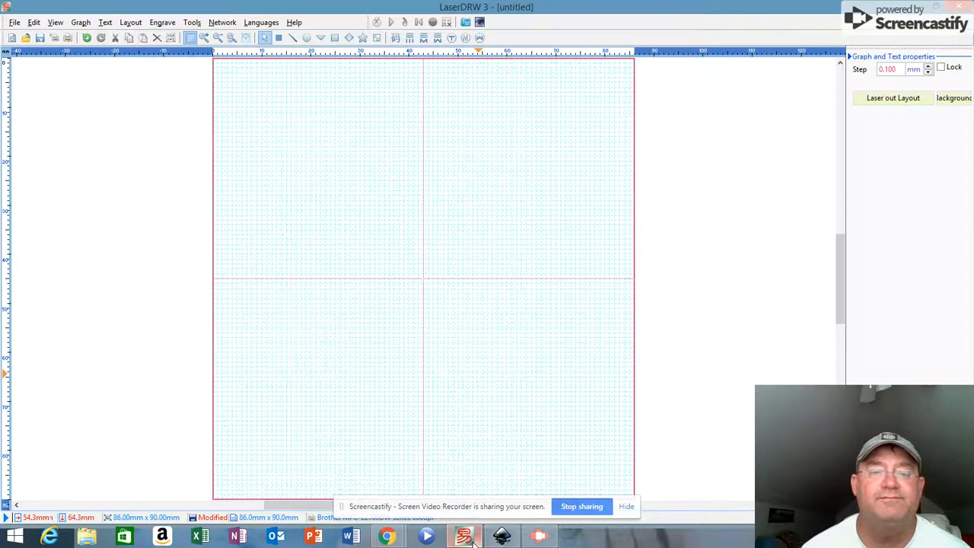
mouse_move(243, 244)
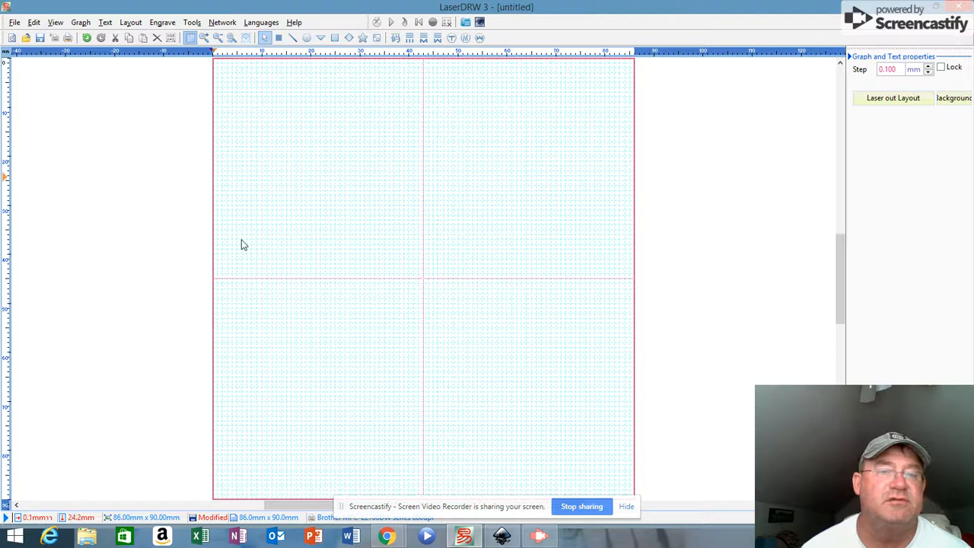
- Import IU.emf into LaserDRW 3 through Graph > Bitmap
click(81, 21)
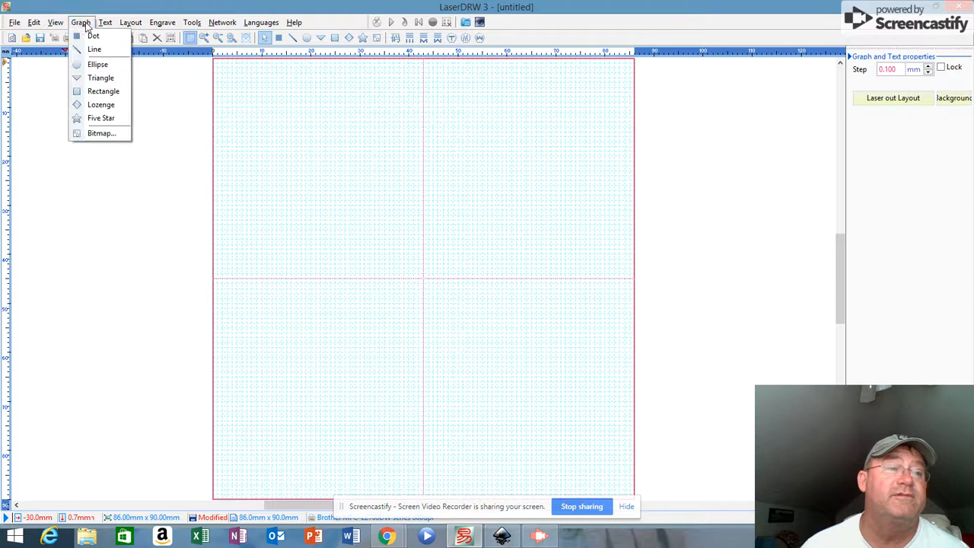
click(102, 133)
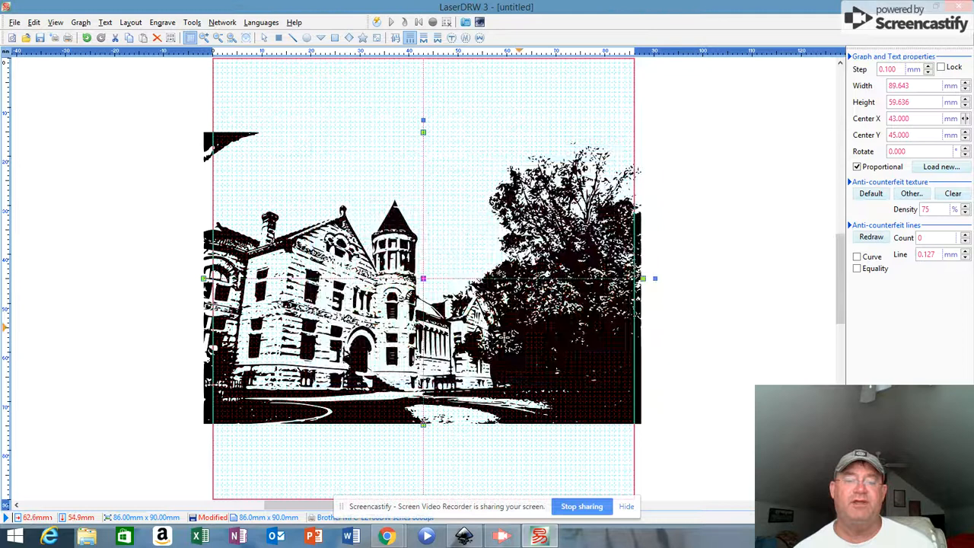
- Add 'Indiana University' text below the building image in a bold font
drag(233, 437, 533, 456)
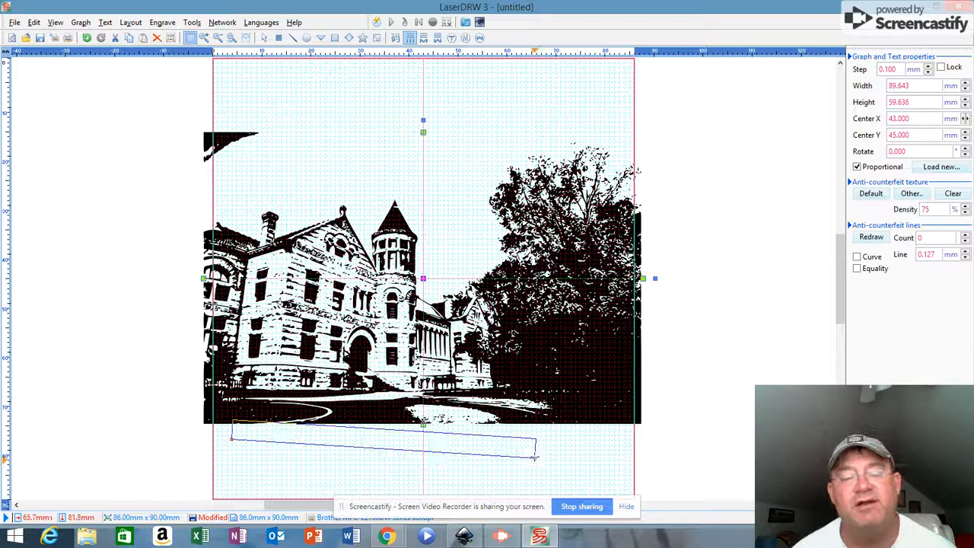
drag(532, 457, 543, 440)
text(Indiana University)
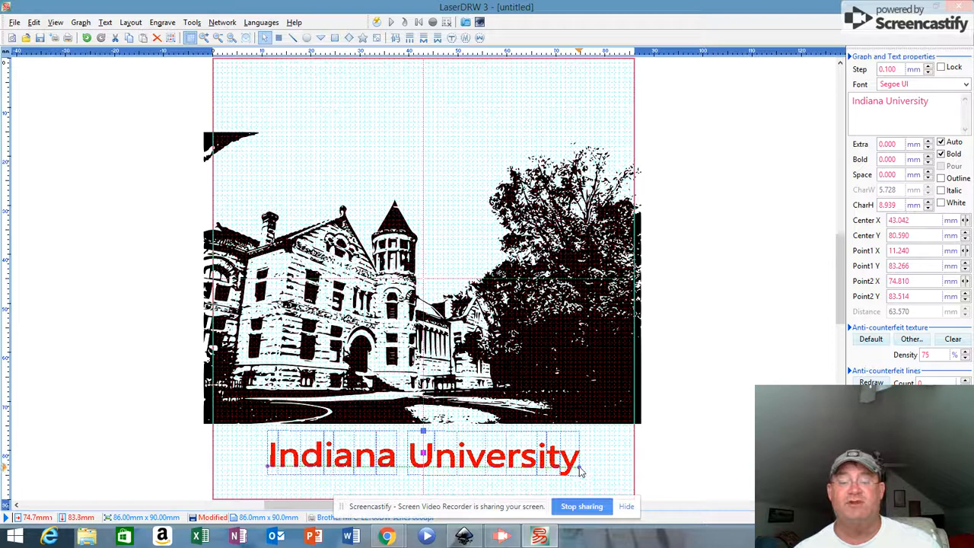
click(965, 84)
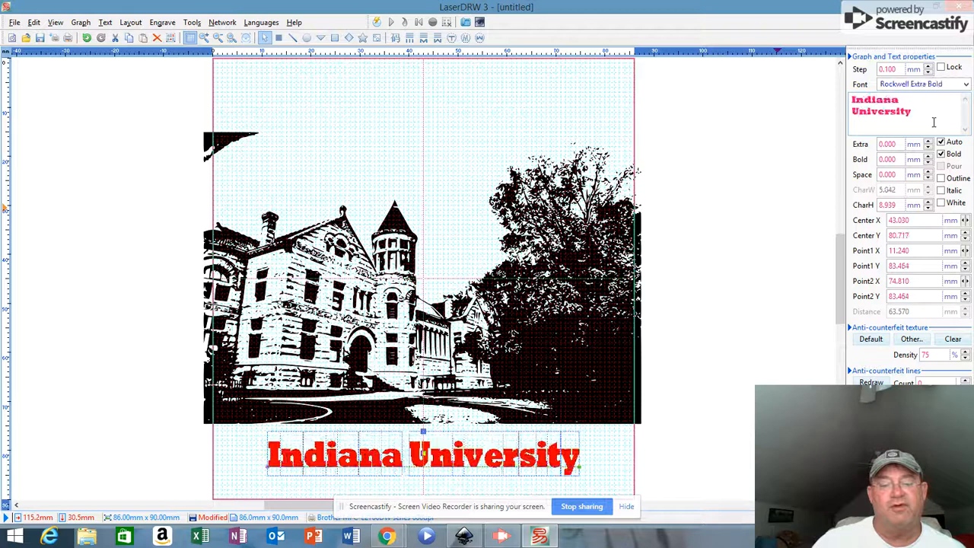
click(923, 84)
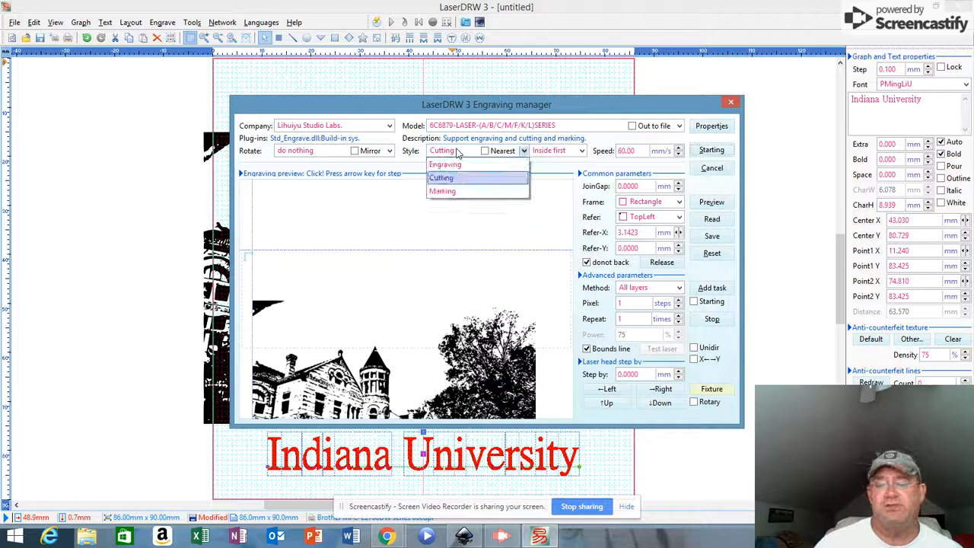
- Set the engraving manager style to Engraving, then cancel without starting the job
click(444, 164)
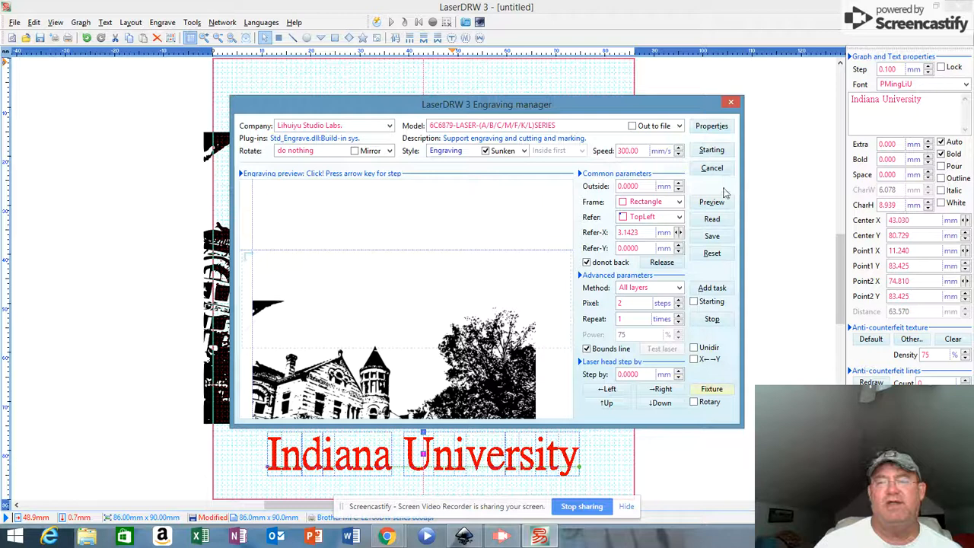
click(711, 167)
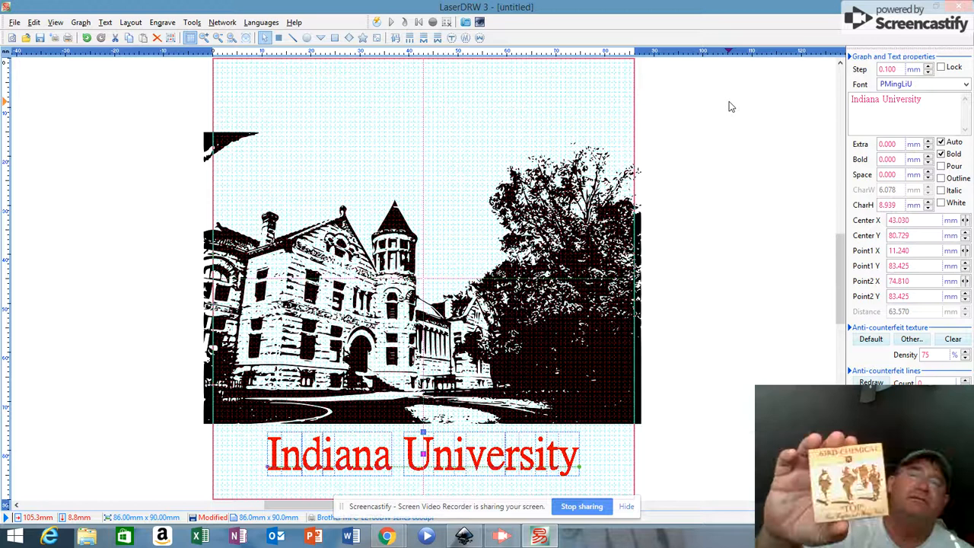